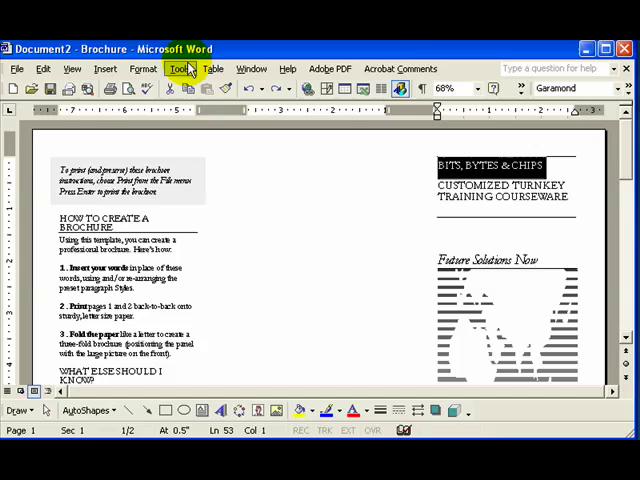
mouse_move(143, 68)
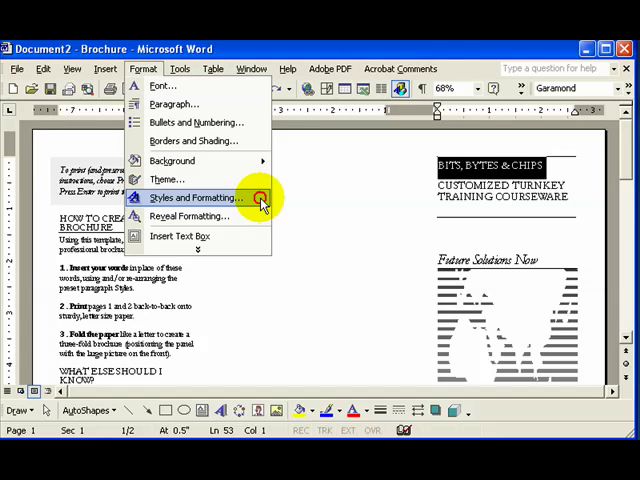
Show the Styles and Formatting pane beside the brochure, with the subtitle selected.
click(199, 198)
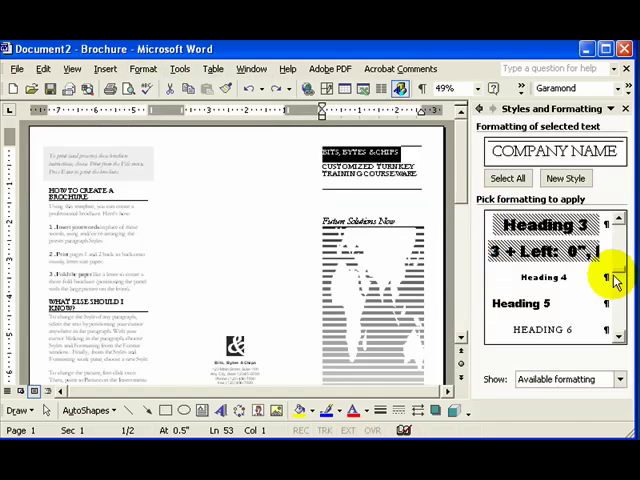
scroll(down, 3)
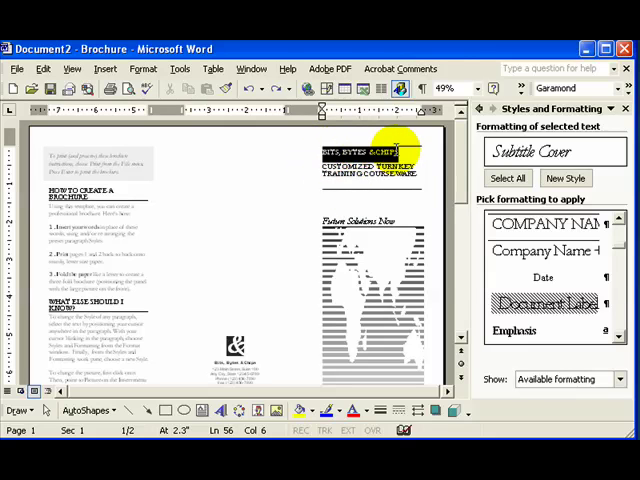
Apply Title Cover to the Bits, Bytes & Chips heading, then scroll to page 2.
click(545, 224)
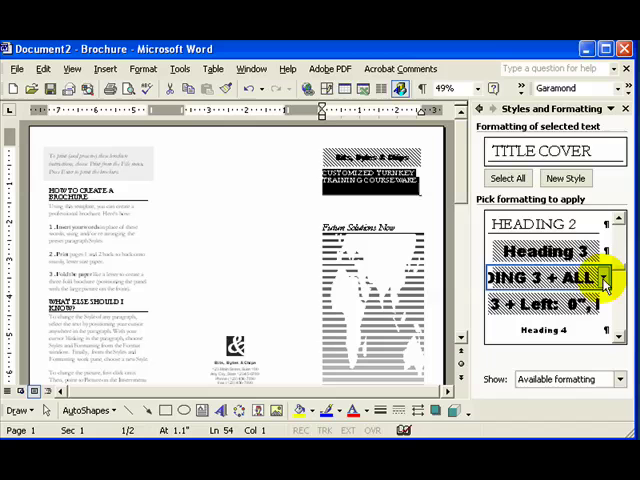
scroll(down, 3)
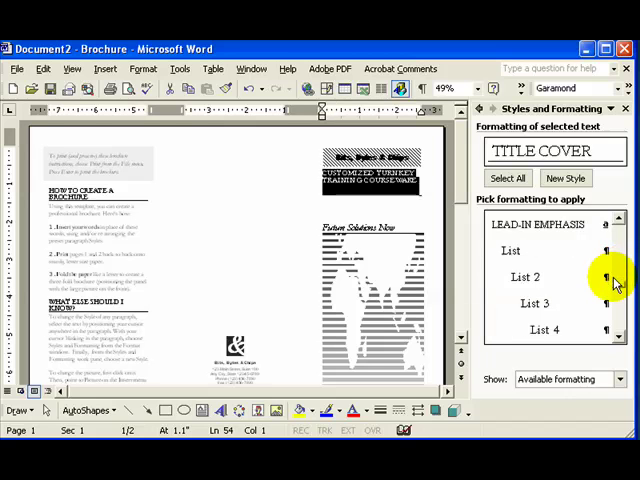
scroll(down, 3)
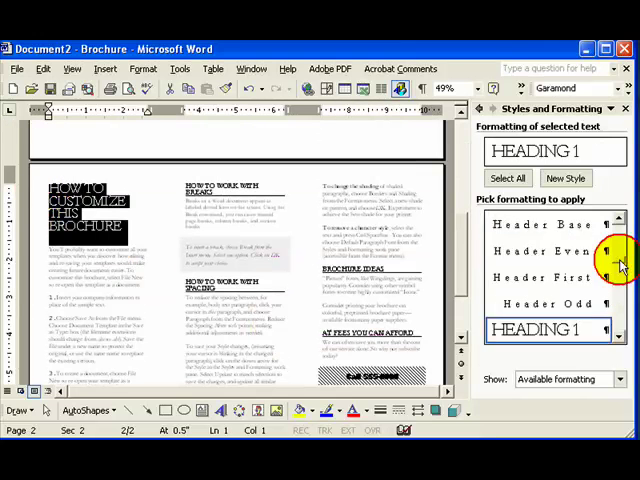
Change the 'How to Customize This Brochure' heading from Heading 1 to Document Label.
click(543, 277)
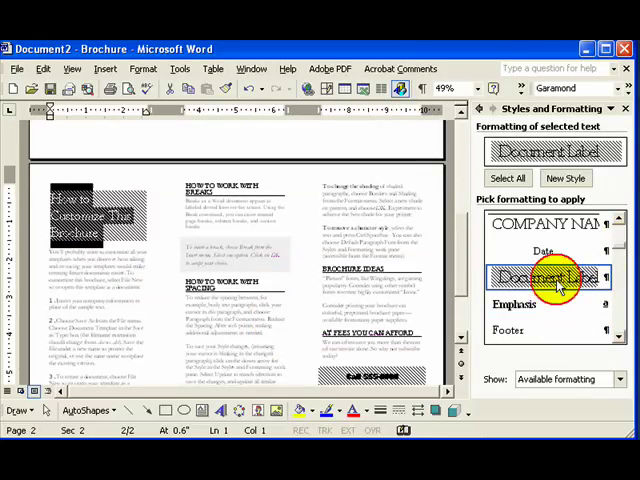